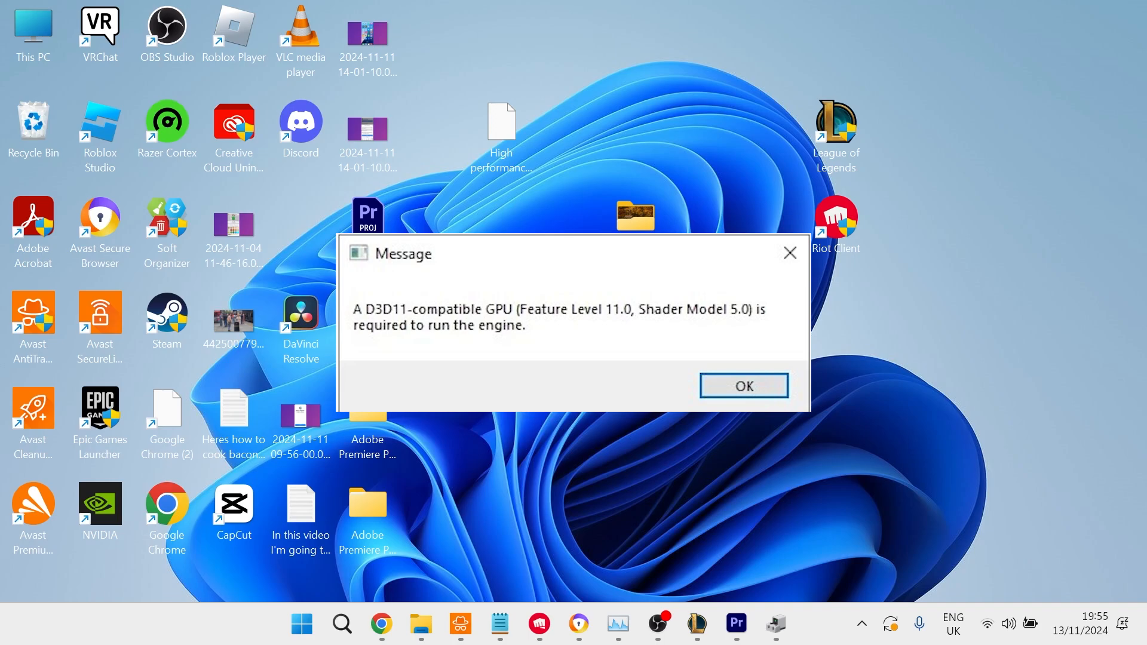
- Dismiss the D3D11 error and search Start for 'adjust the appearance and performance of Windows'
left_click(742, 385)
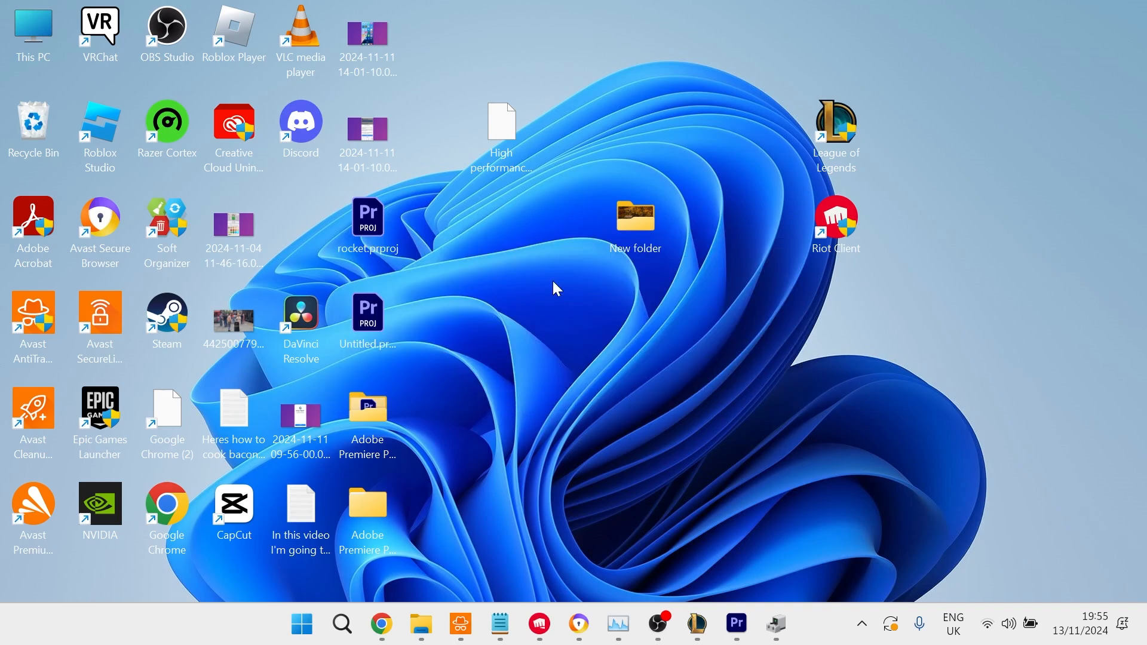
type("adjust the app")
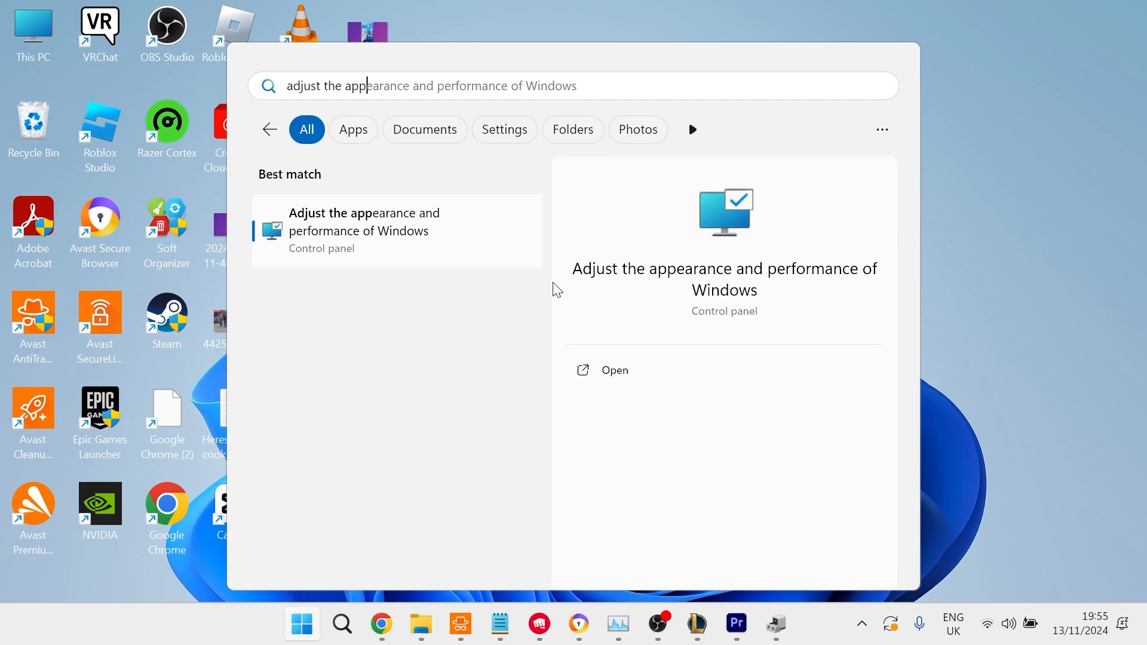
mouse_move(404, 234)
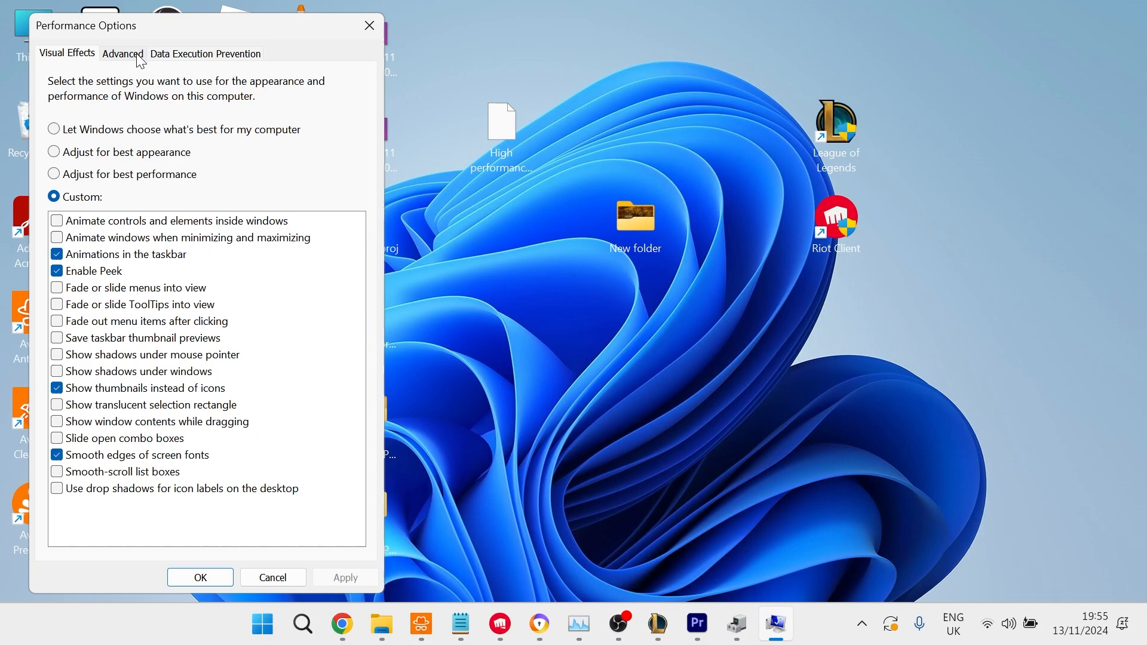
- Give the paging file a custom initial size of 1024 MB and clear the maximum size
left_click(121, 53)
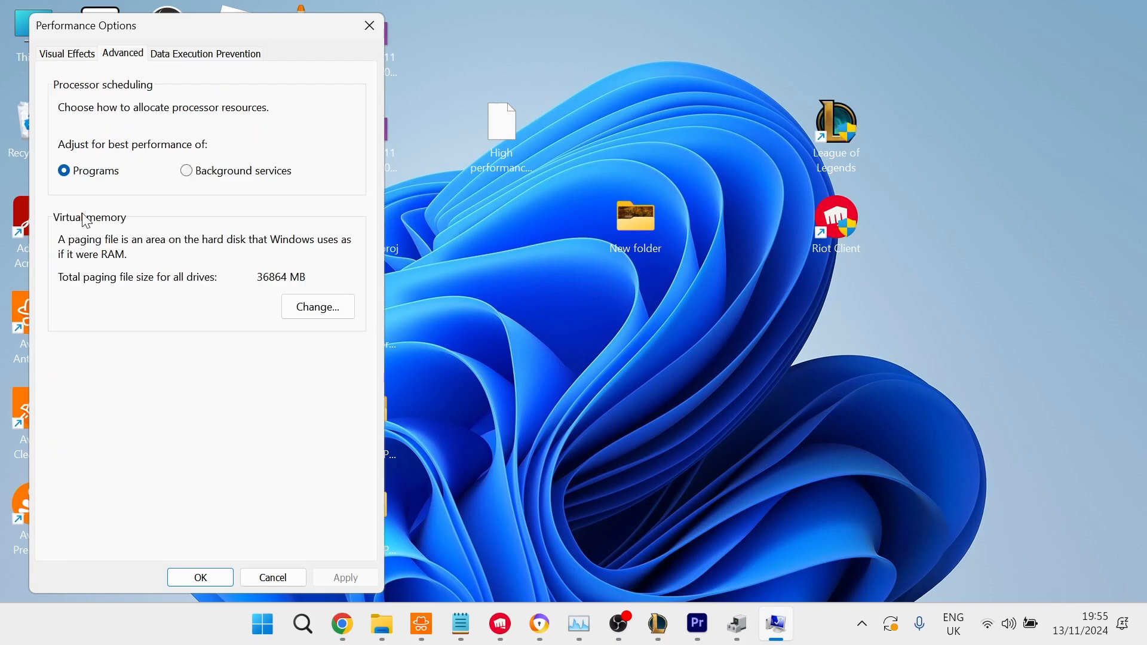
left_click(318, 307)
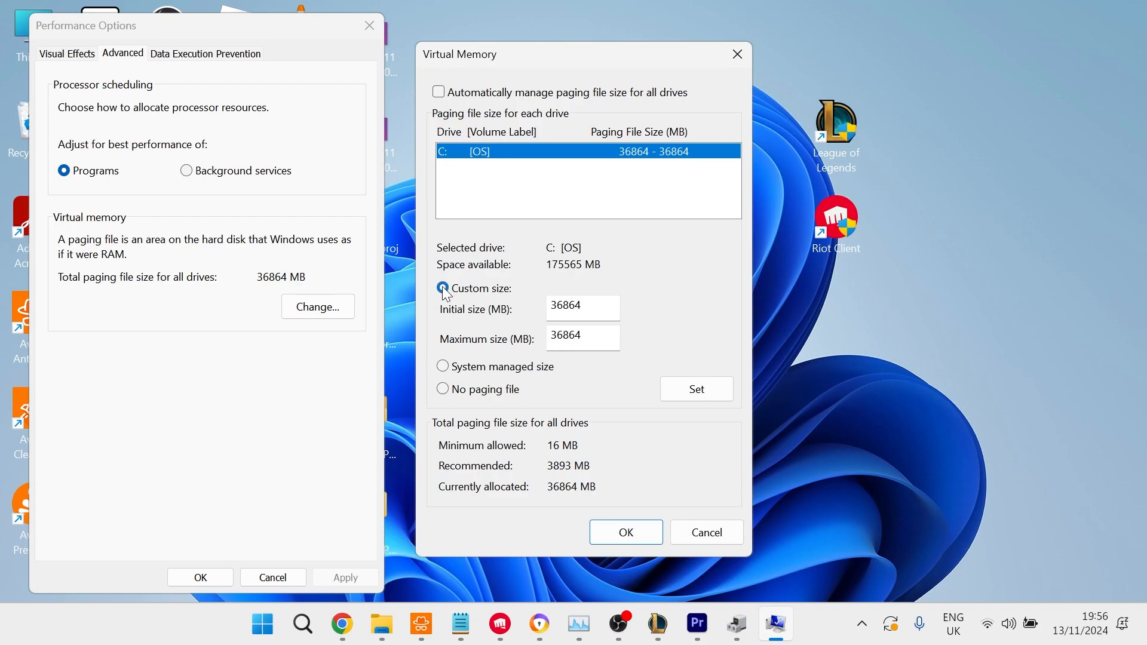
left_click(442, 288)
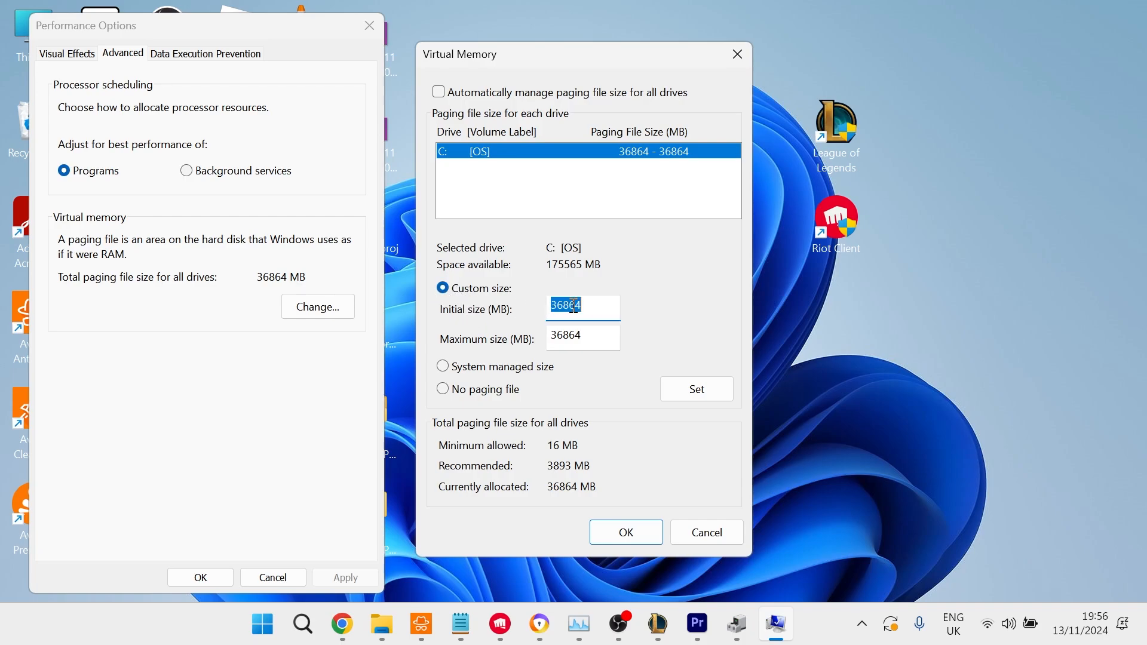
type("1024")
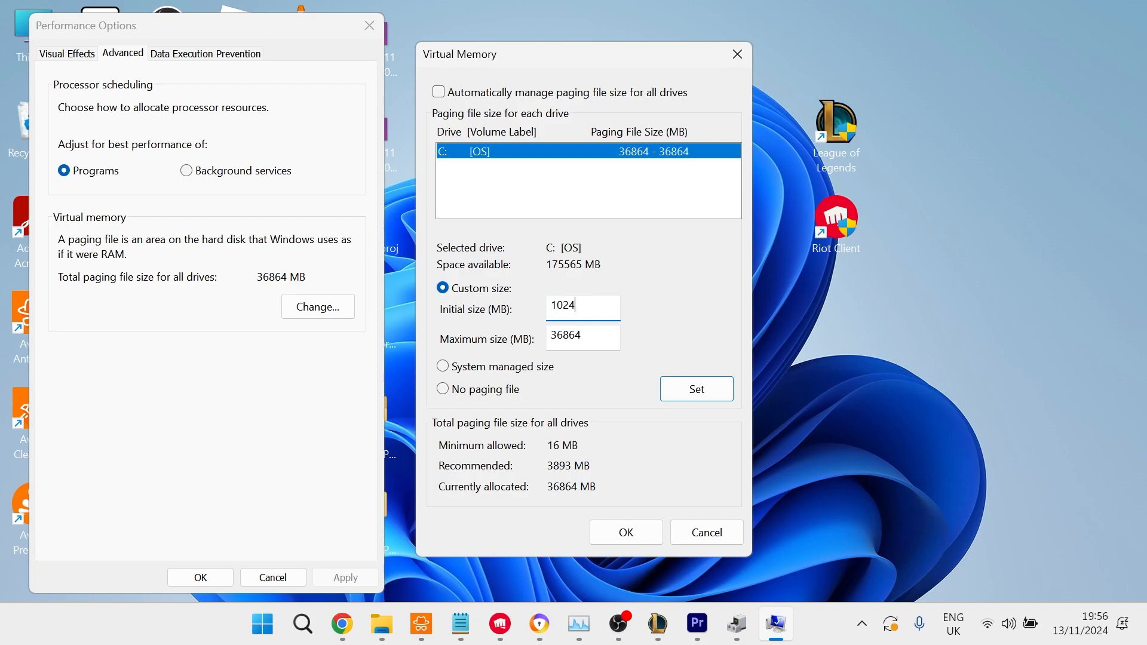
triple_click(583, 336)
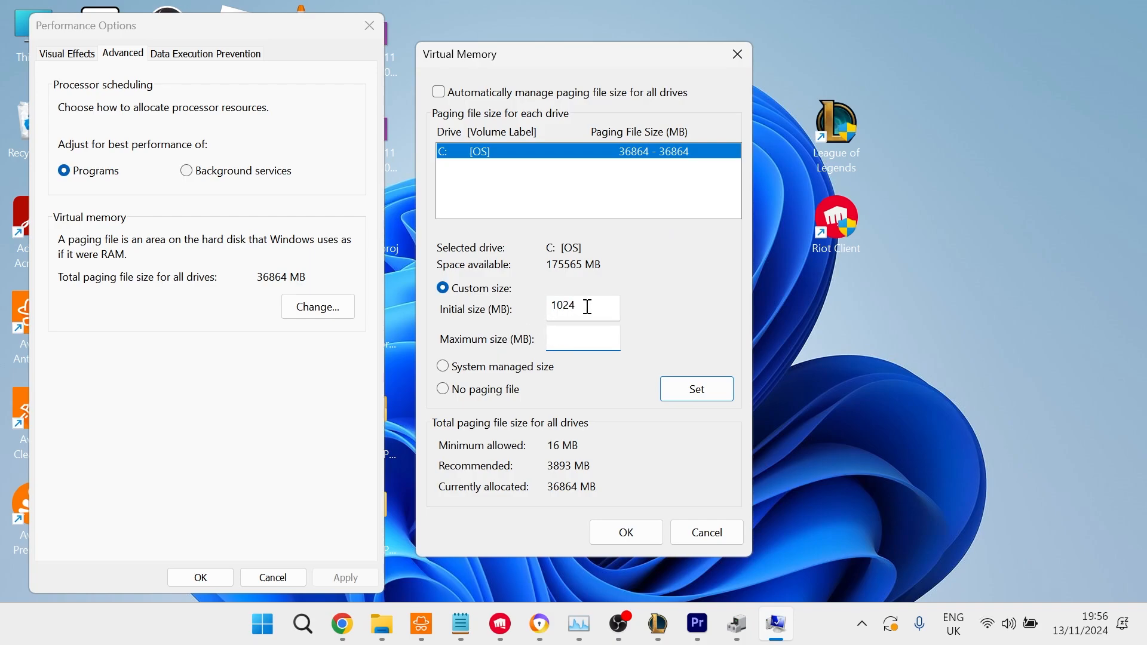
left_click(582, 337)
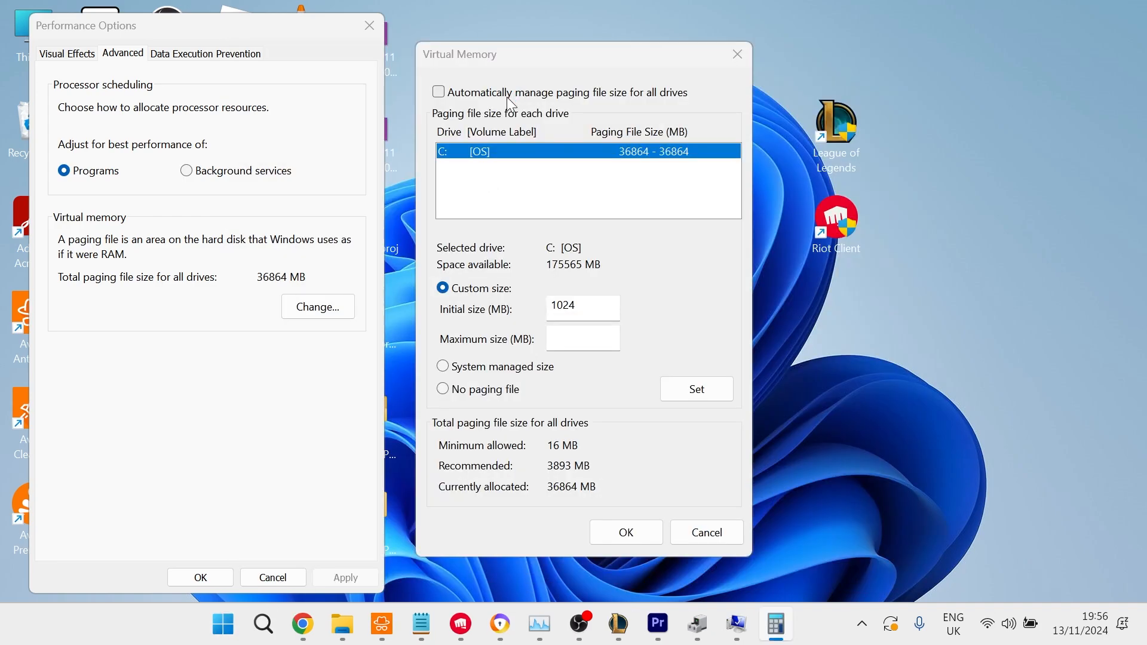
- Enter 8192 MB as maximum size, computing 1024 × 8 and 1024 × 16 in Calculator
left_click(774, 625)
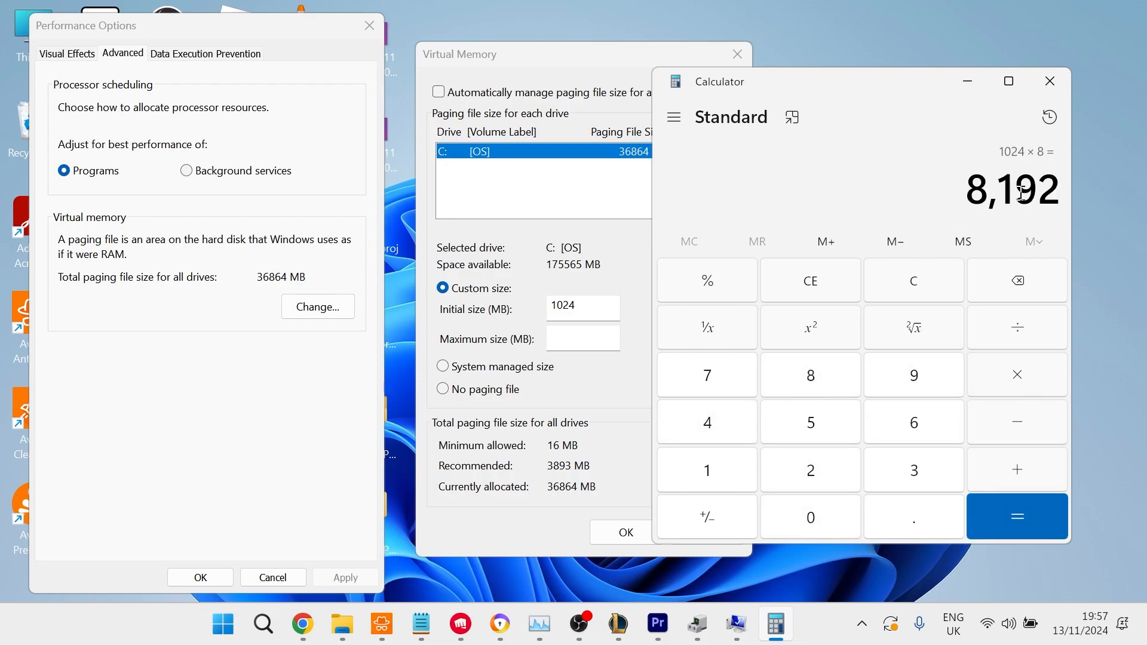
left_click(582, 337)
type("8192")
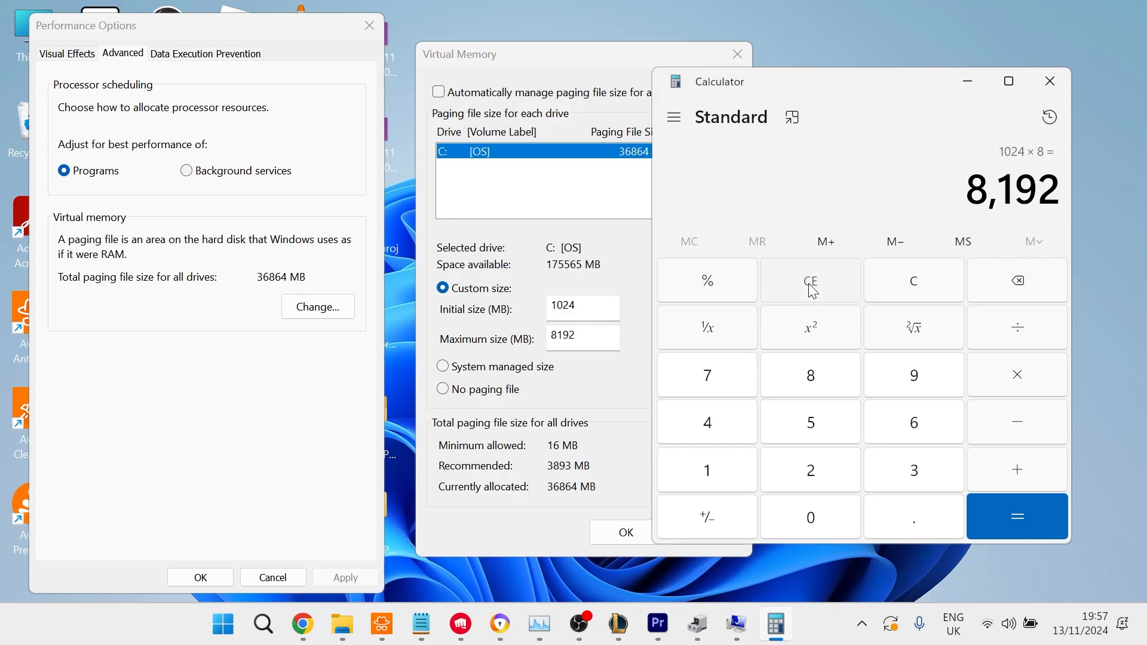
left_click(809, 280)
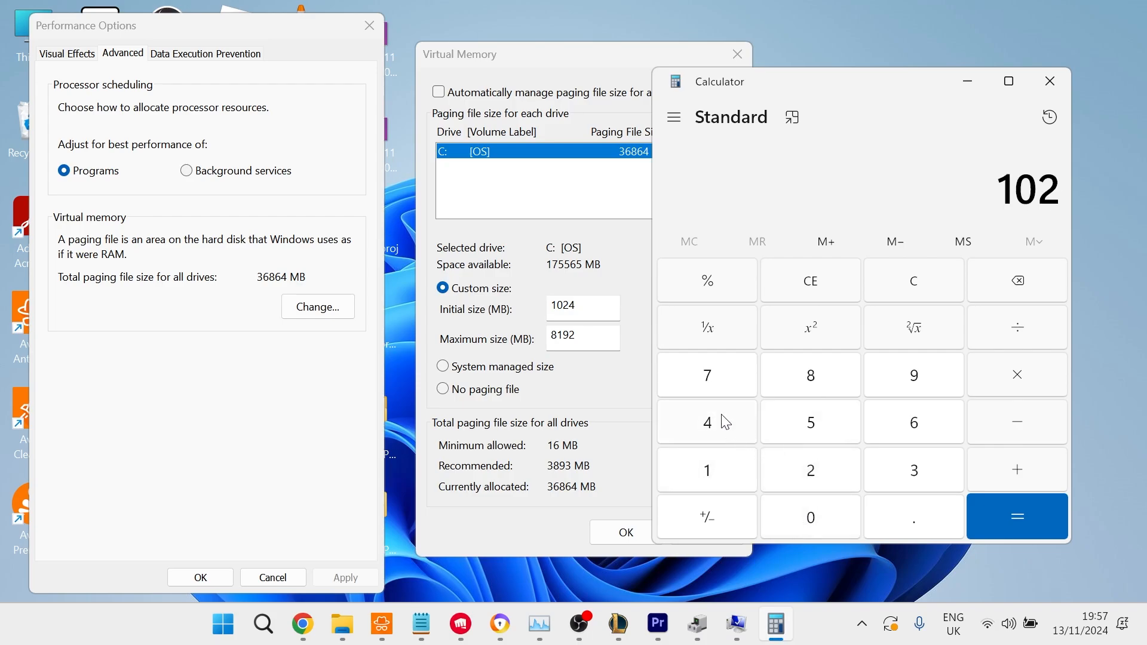
left_click(1016, 374)
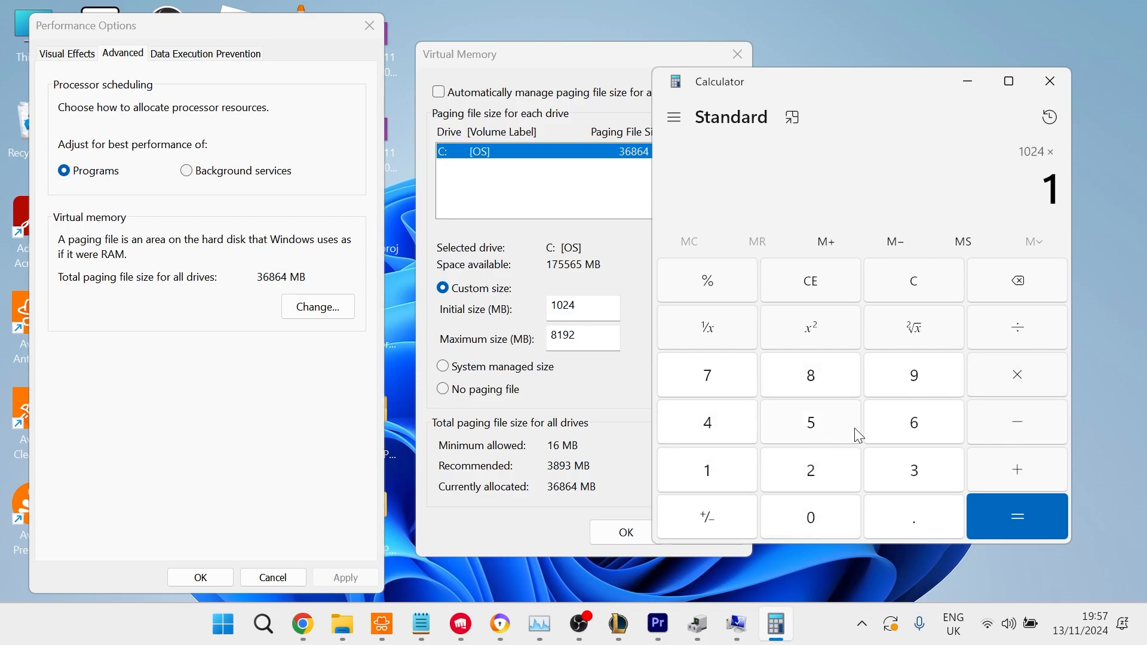
left_click(1017, 516)
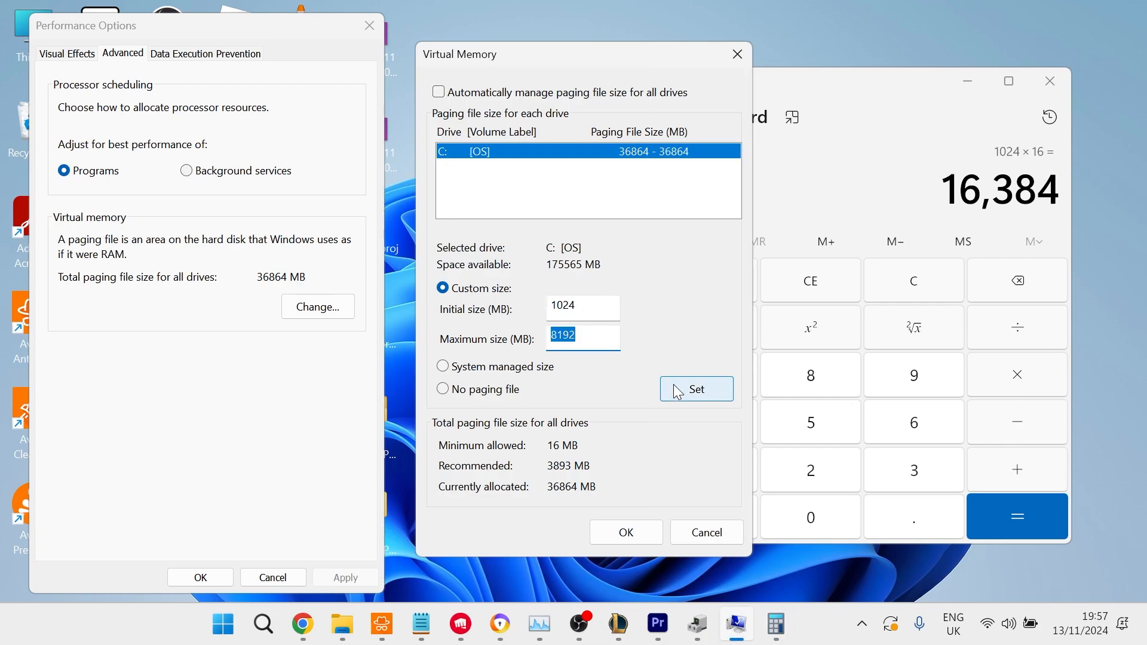
- Set the 1024–8192 MB paging file size and accept the small paging file warning
left_click(695, 389)
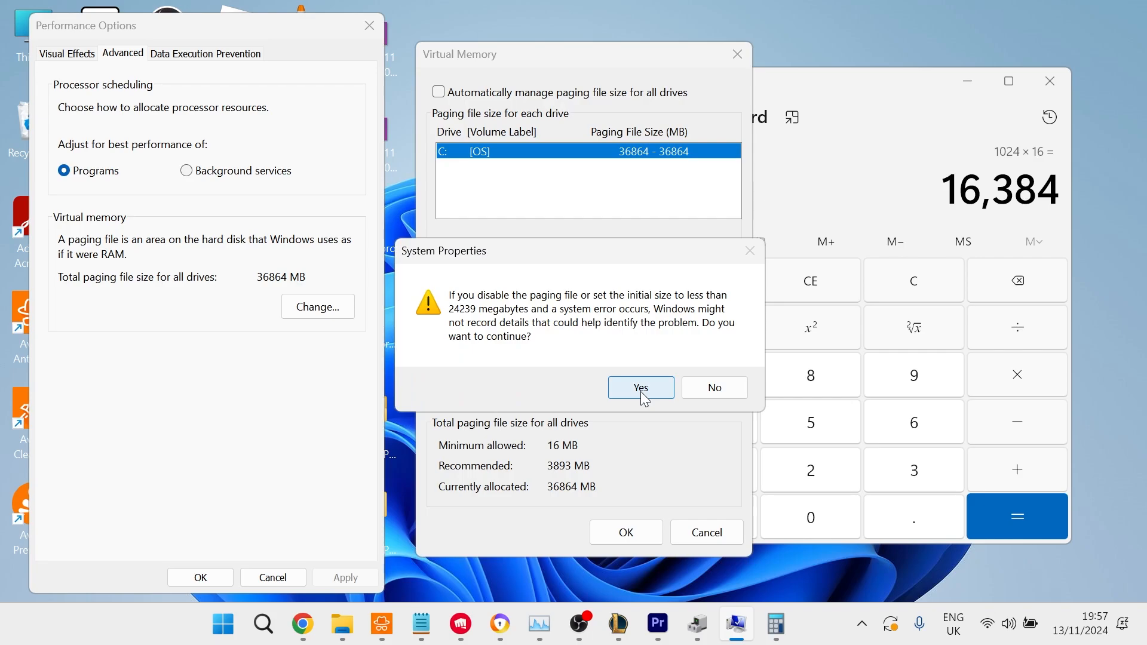
left_click(639, 387)
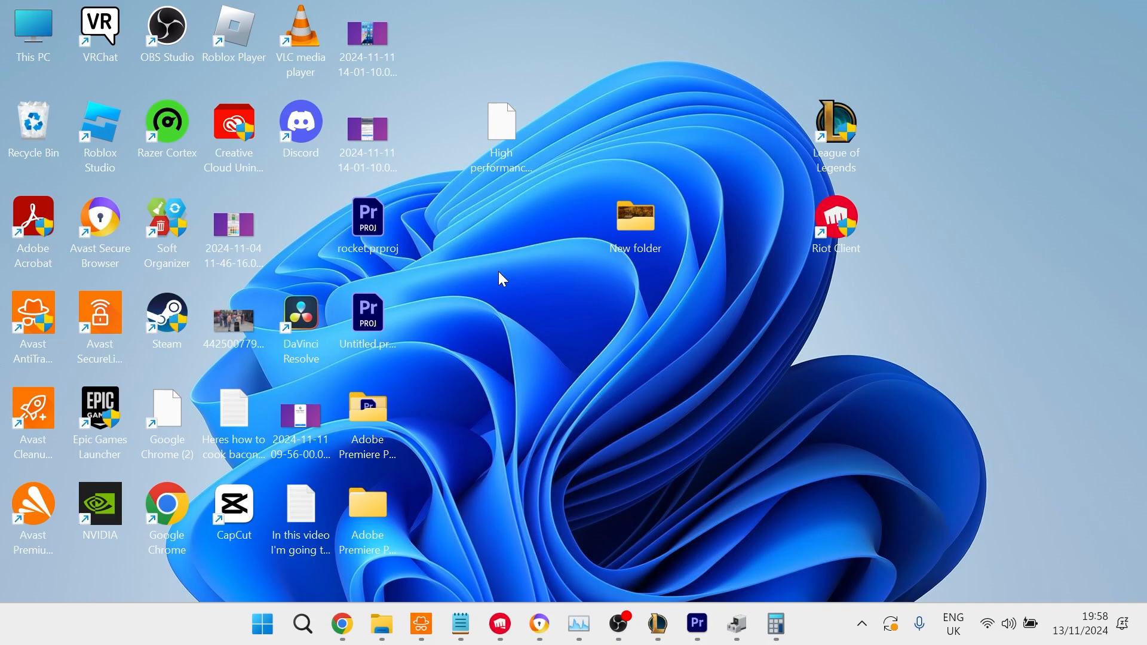
- Search 'device Manager' and launch Device Manager from the results
type("device Manager")
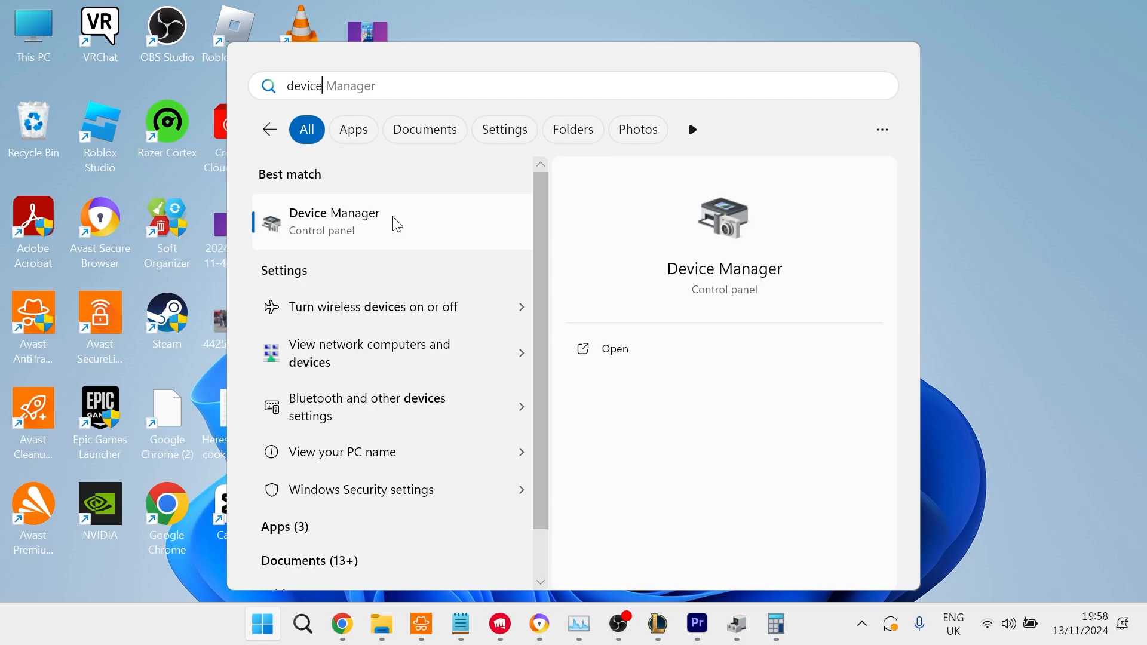
left_click(333, 221)
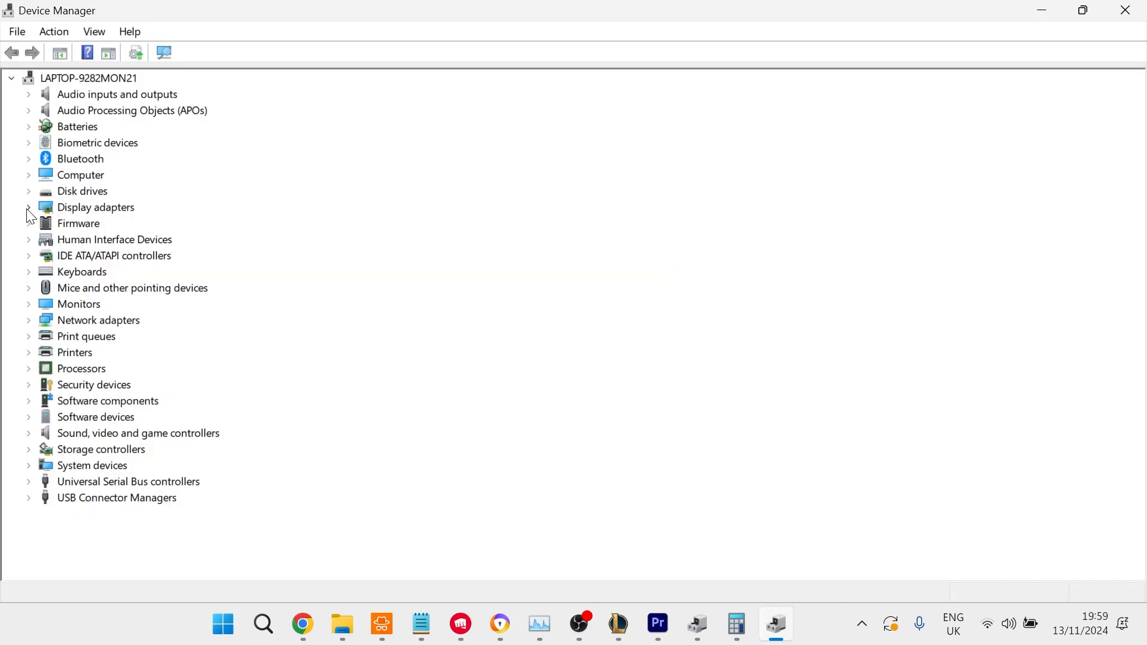
- Expand Display adapters and disable, then re-enable, the AMD Radeon(TM) Graphics adapter
left_click(29, 208)
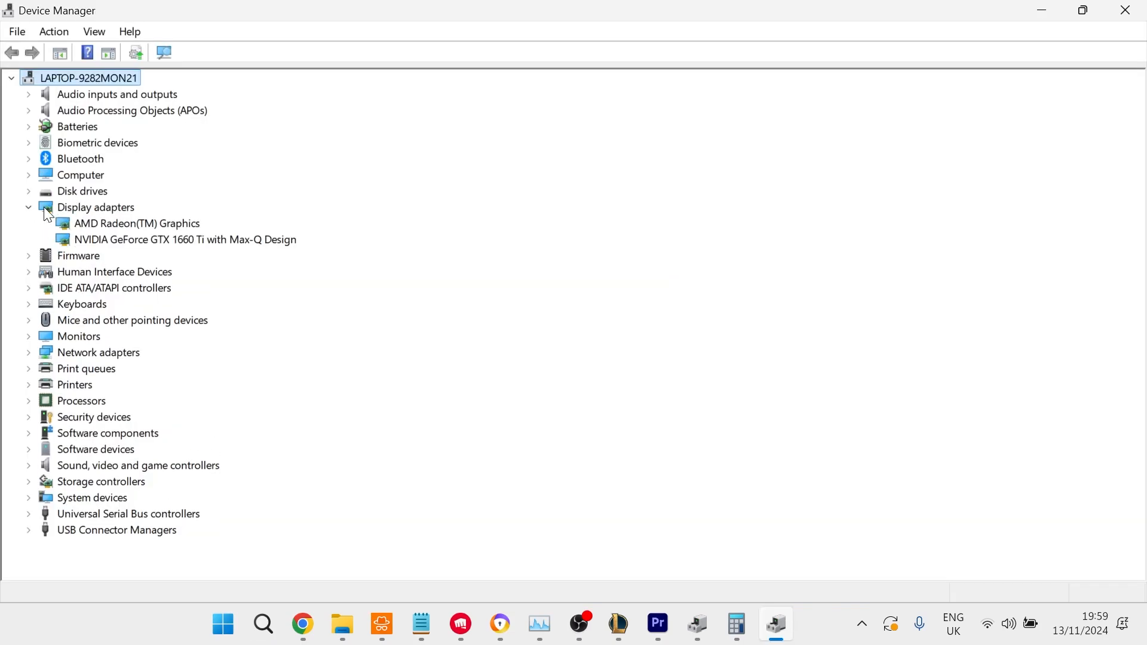
left_click(137, 223)
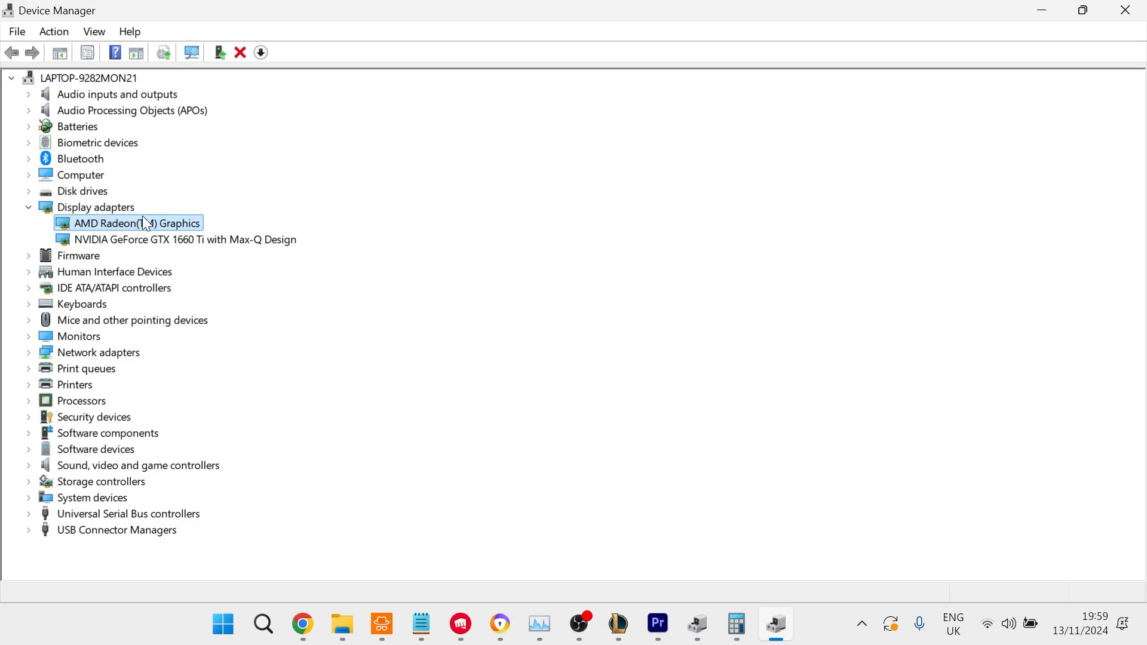
right_click(137, 223)
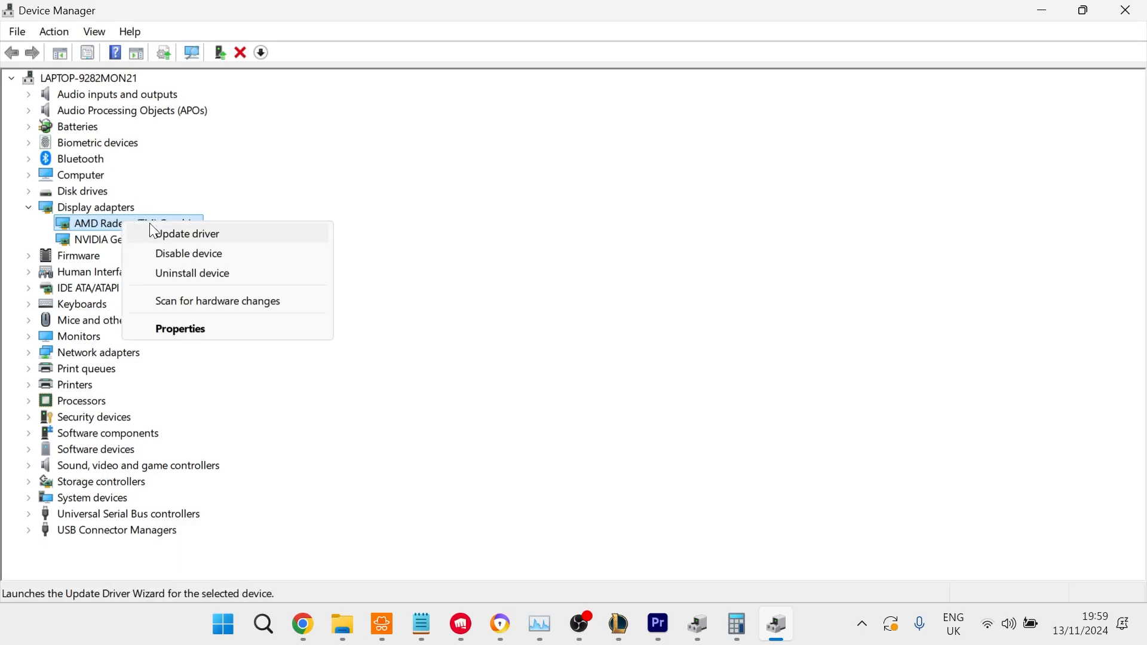
mouse_move(188, 254)
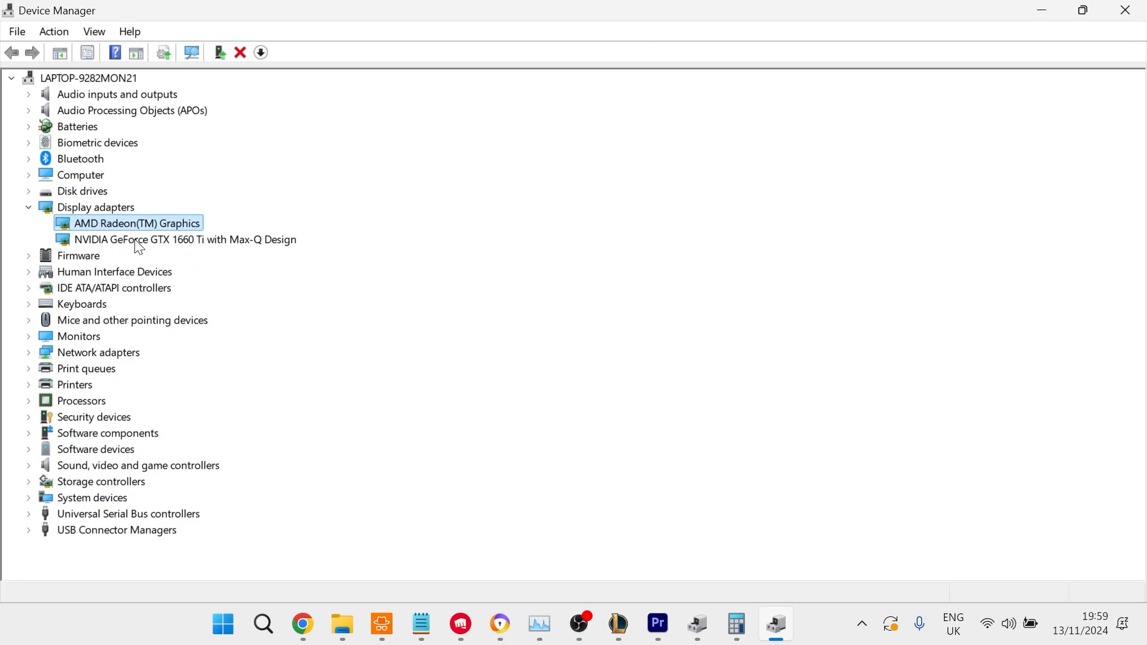
mouse_move(147, 227)
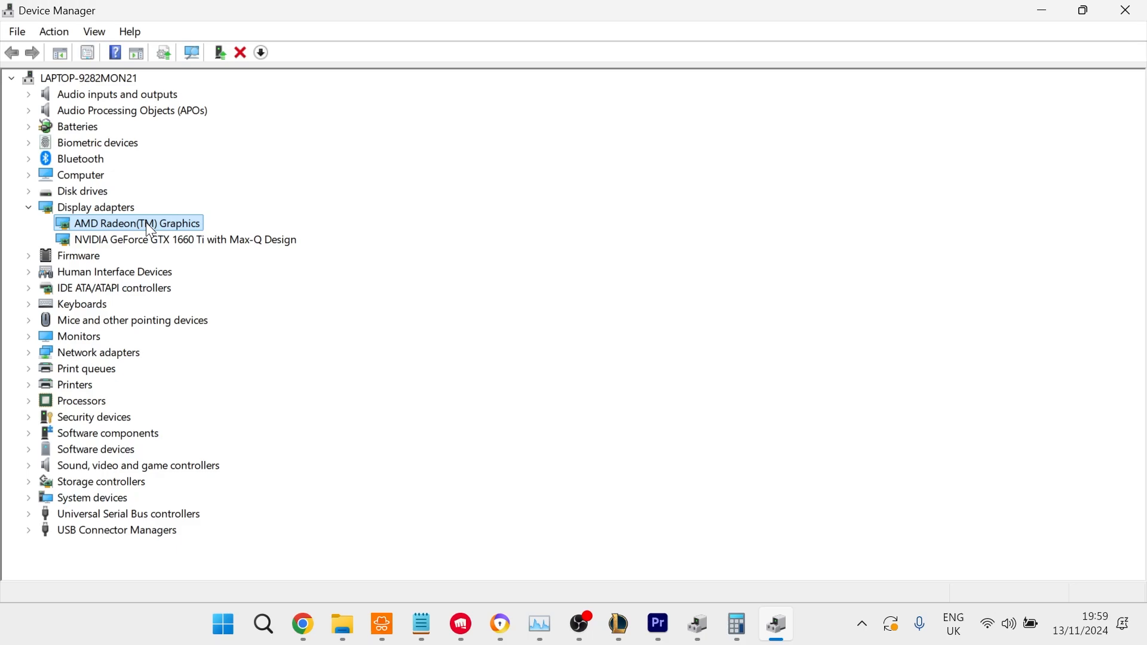
right_click(137, 223)
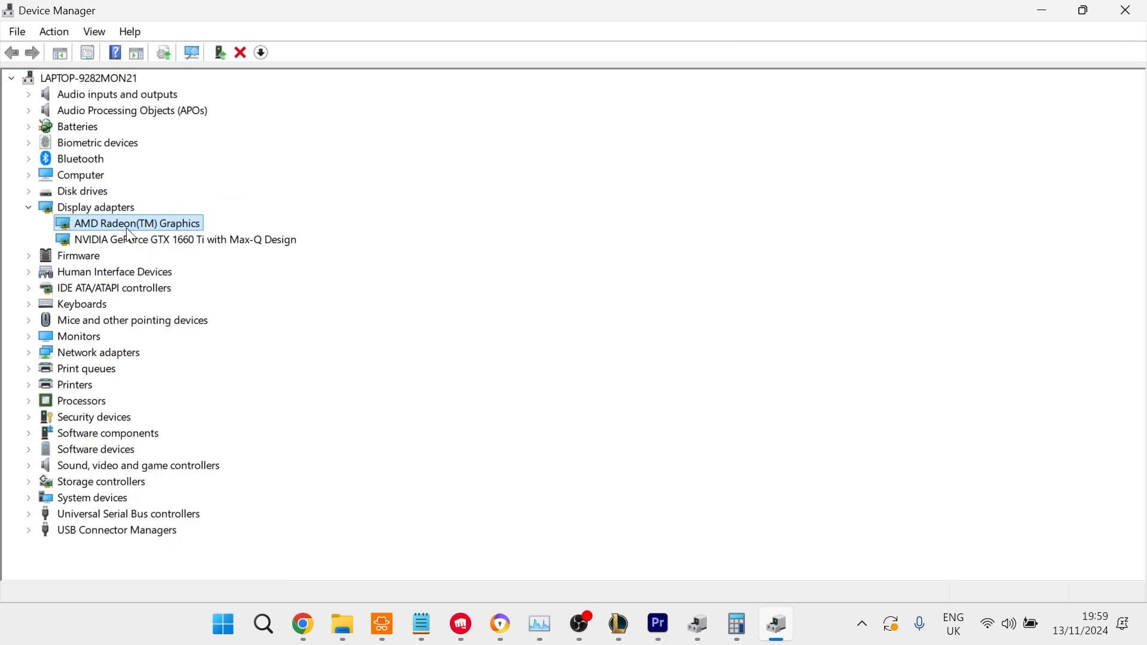
mouse_move(566, 173)
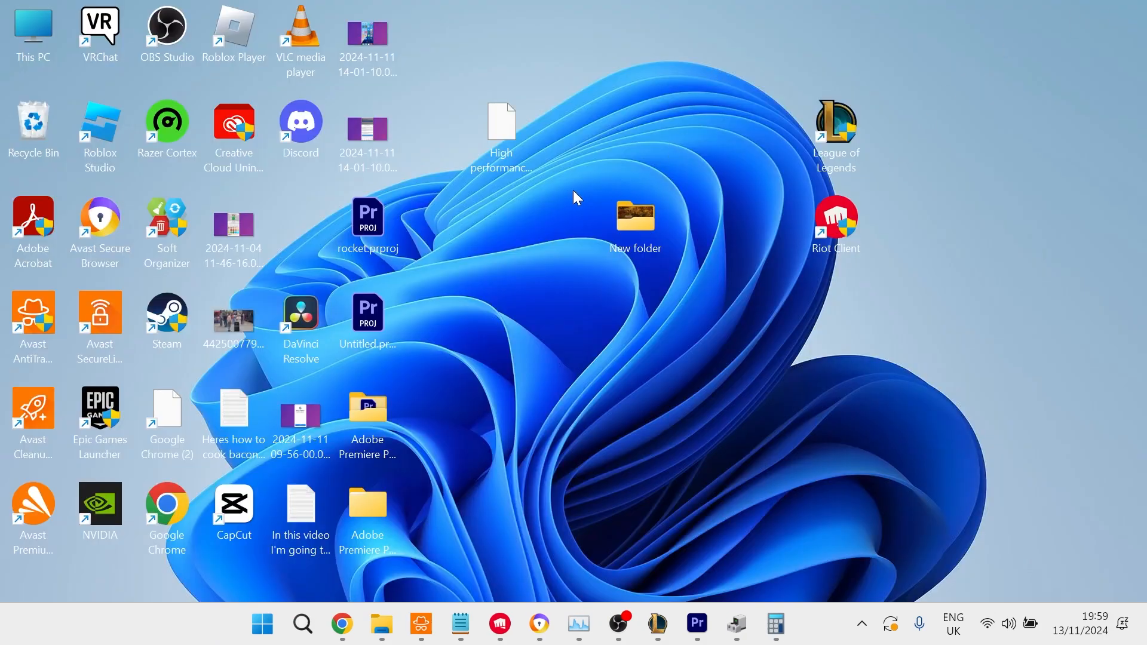
mouse_move(574, 247)
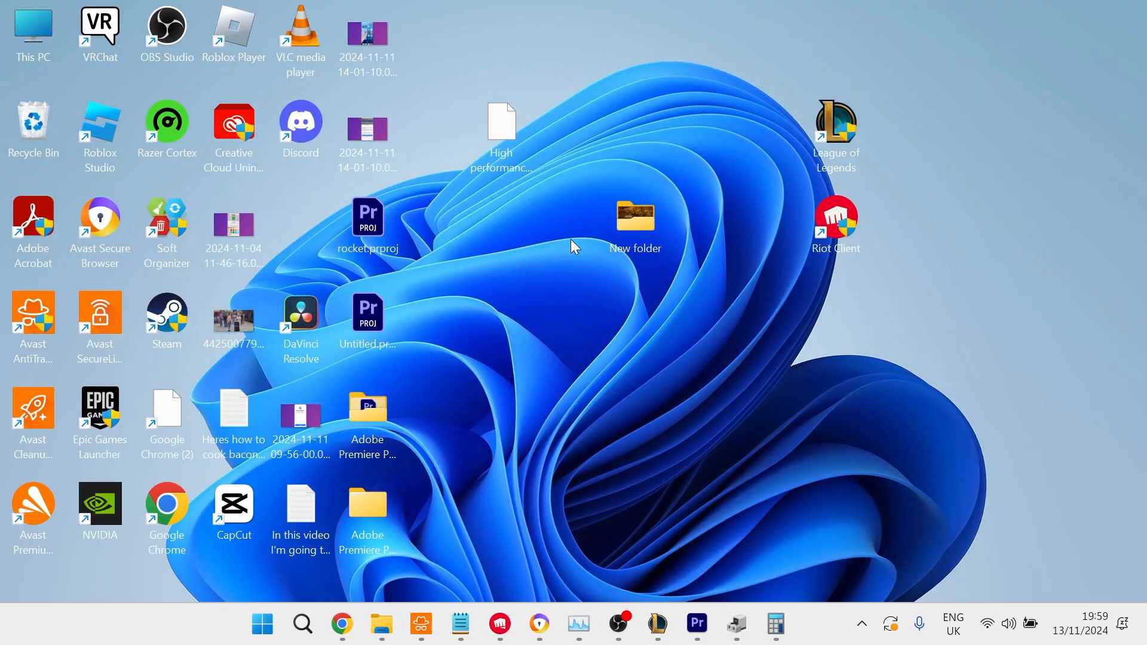